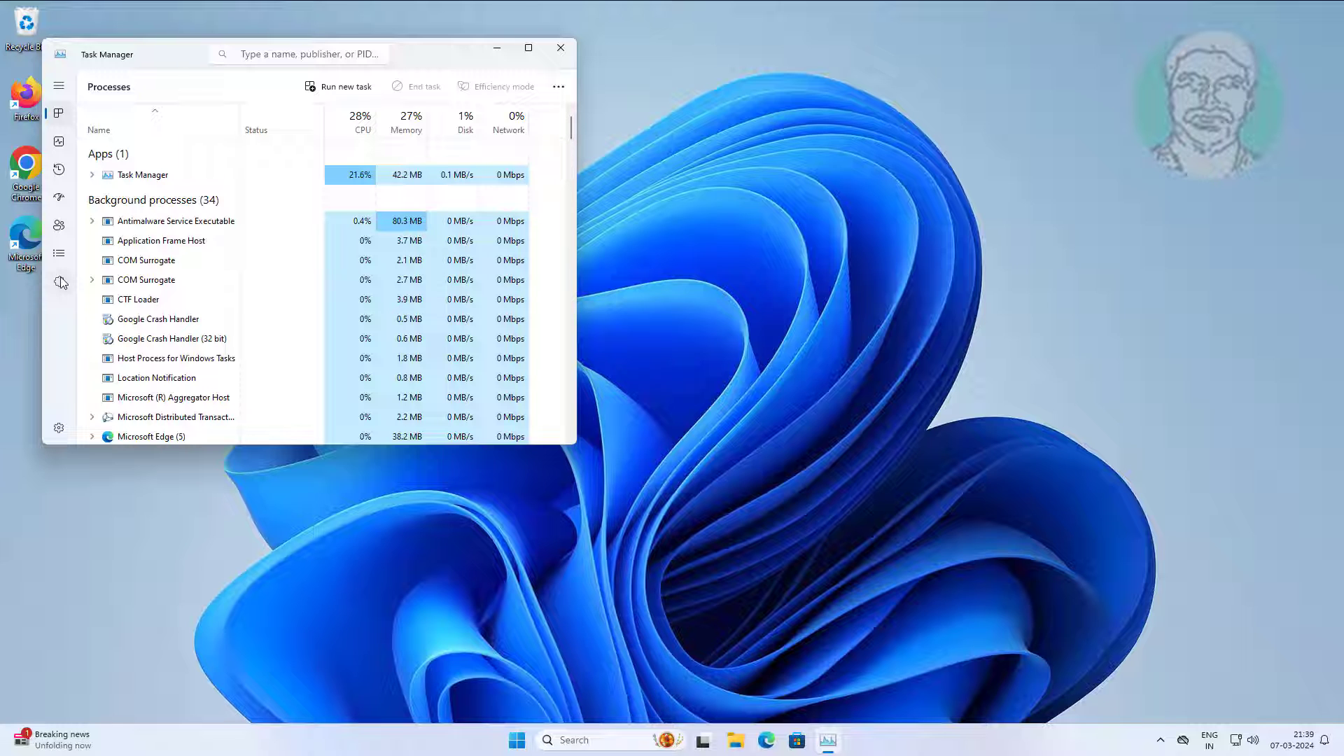
Step: On the Services page, select msiserver (Windows Installer) and show its context menu
click(59, 282)
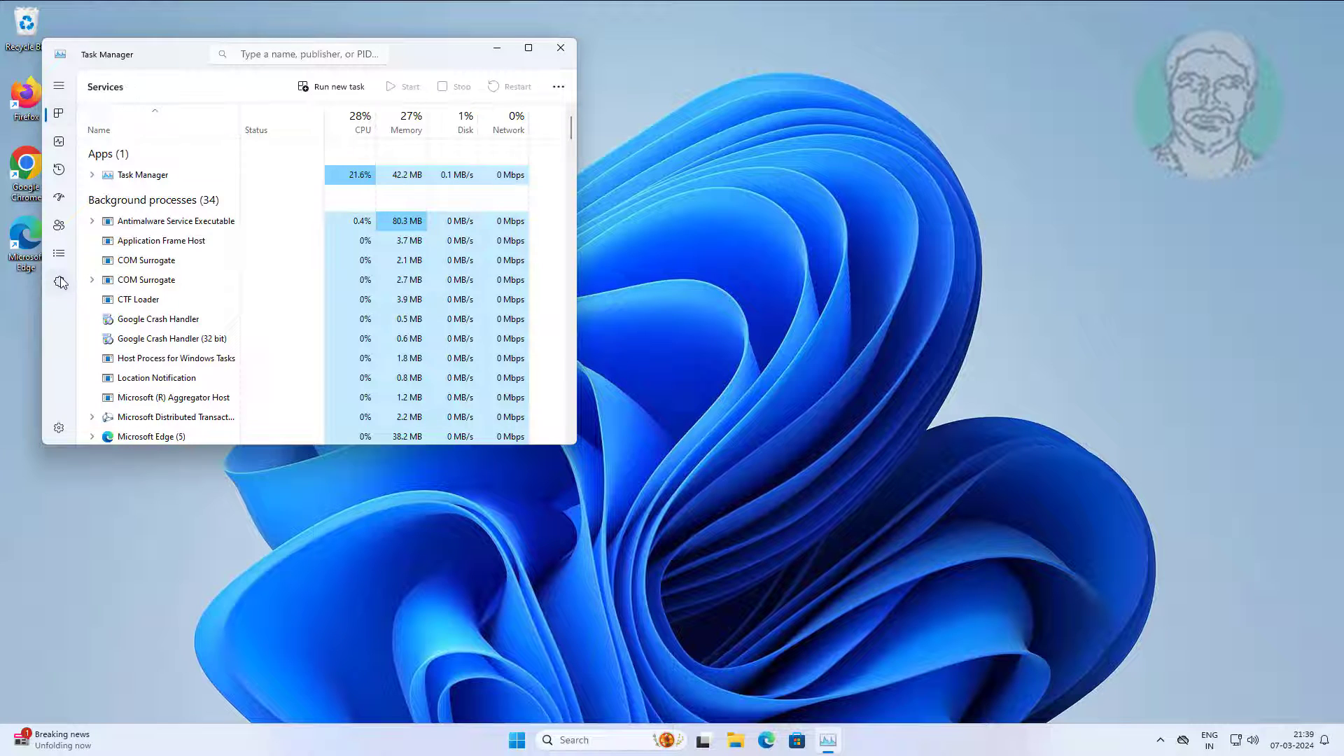
click(58, 280)
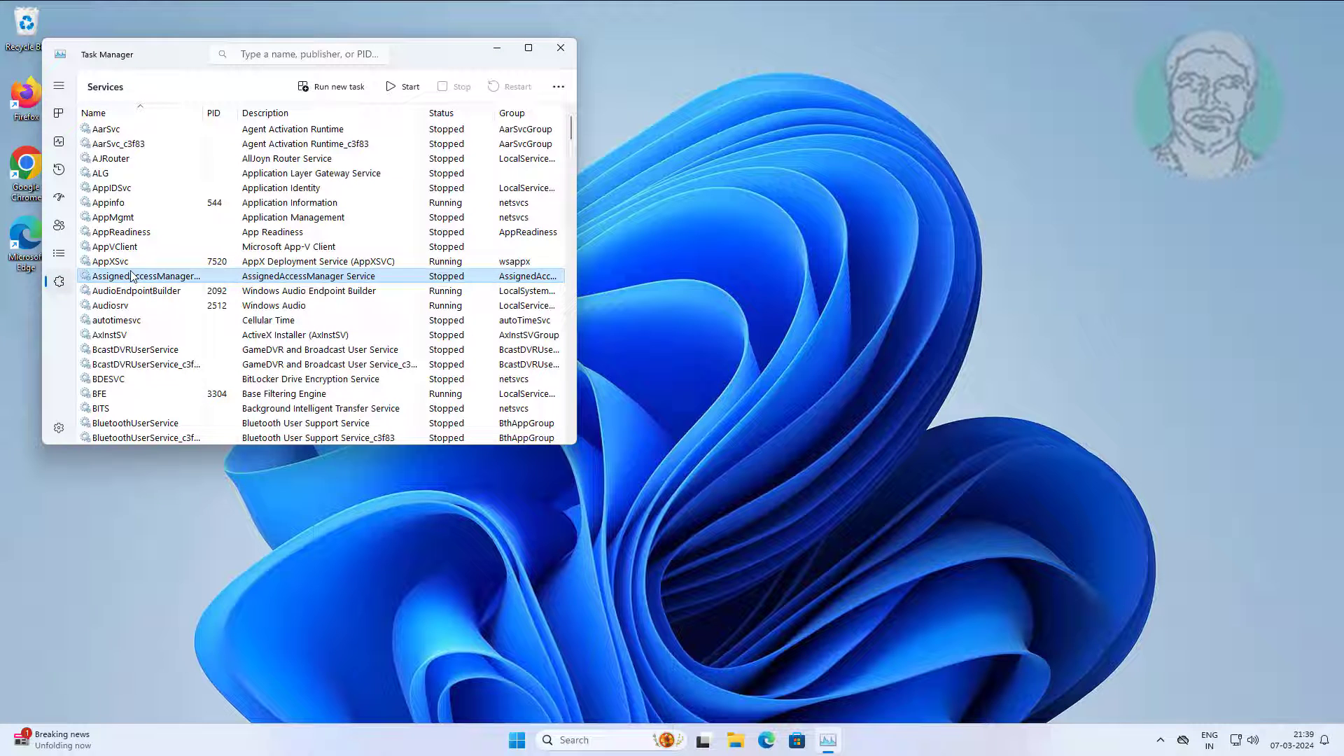
scroll(down, 3)
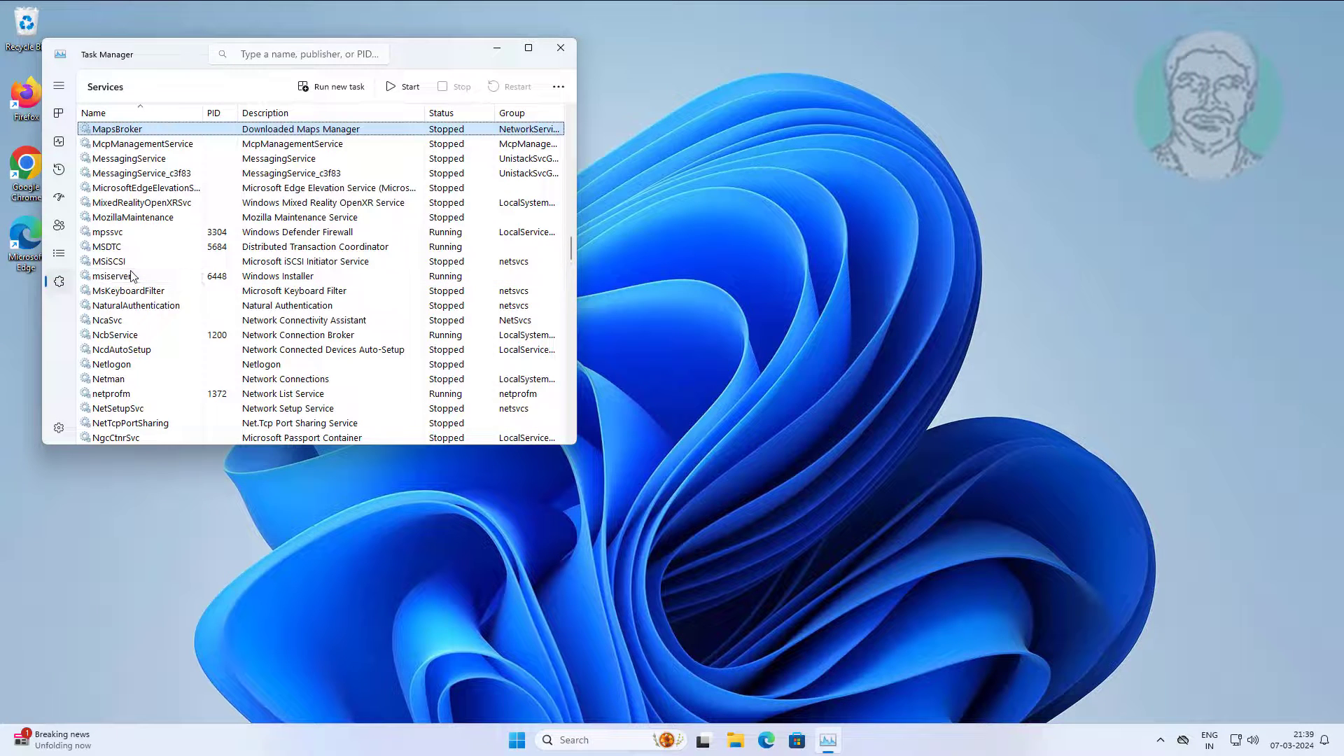
click(137, 275)
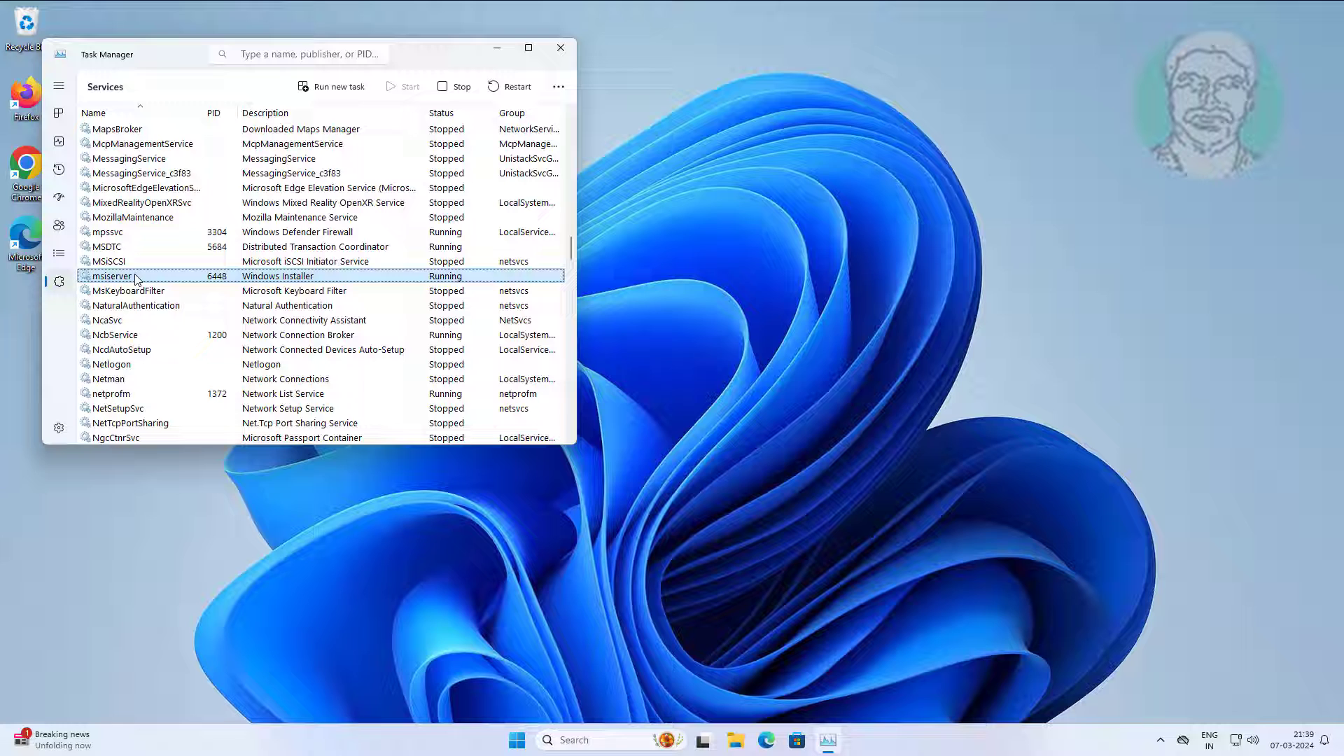
right_click(110, 275)
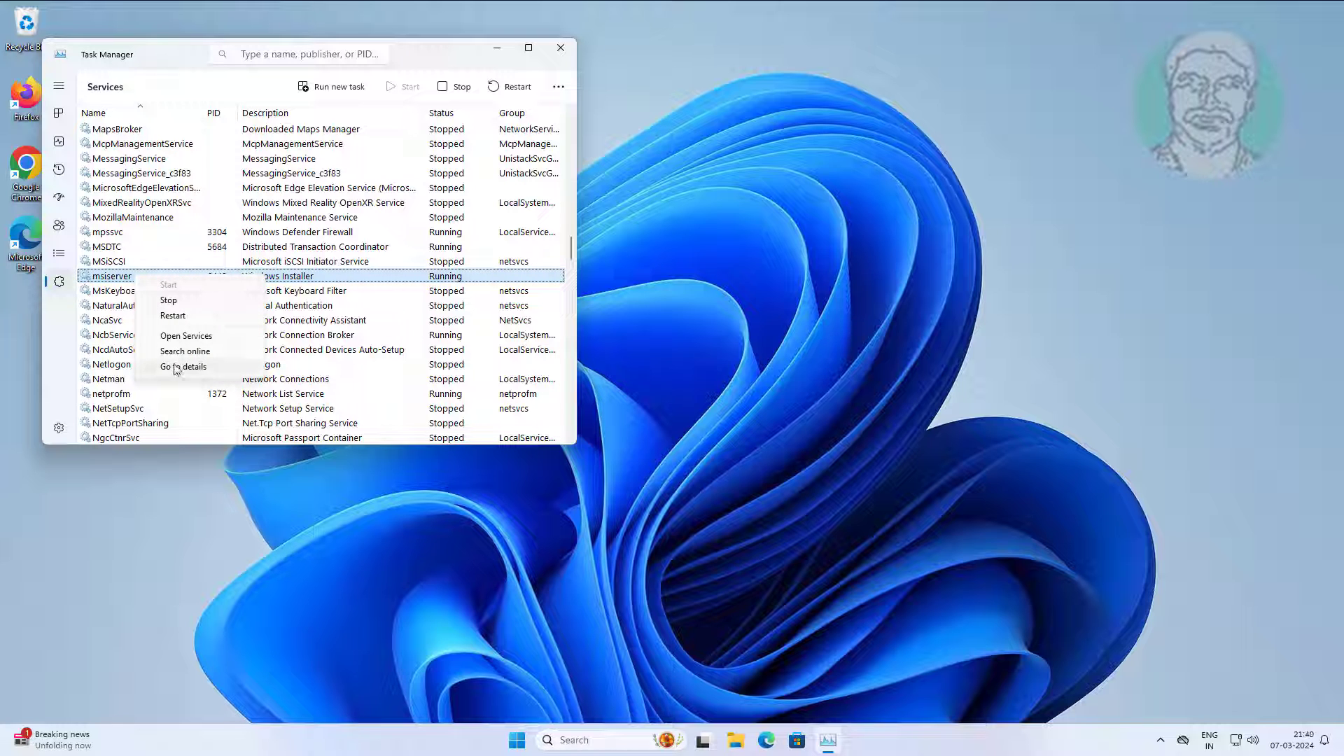
Step: End the msiexec.exe process from the Details view, then close Task Manager
click(183, 366)
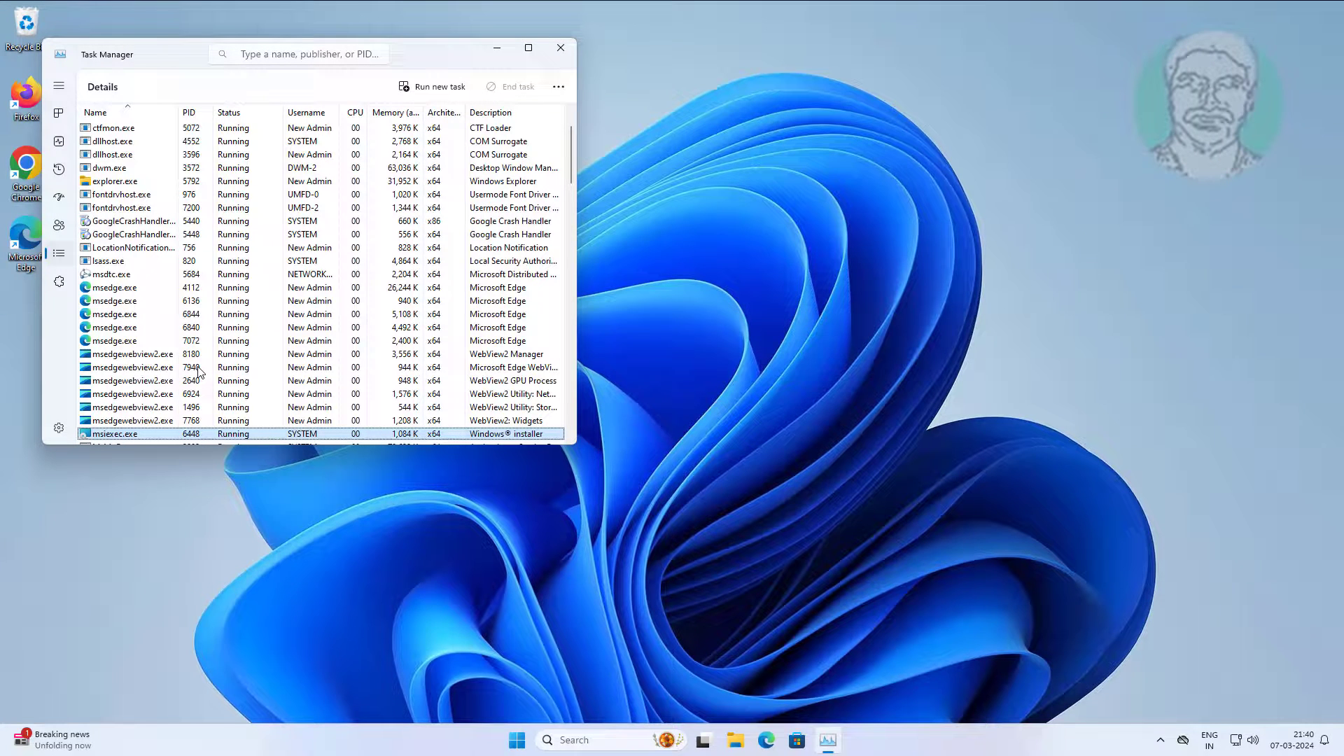
mouse_move(217, 480)
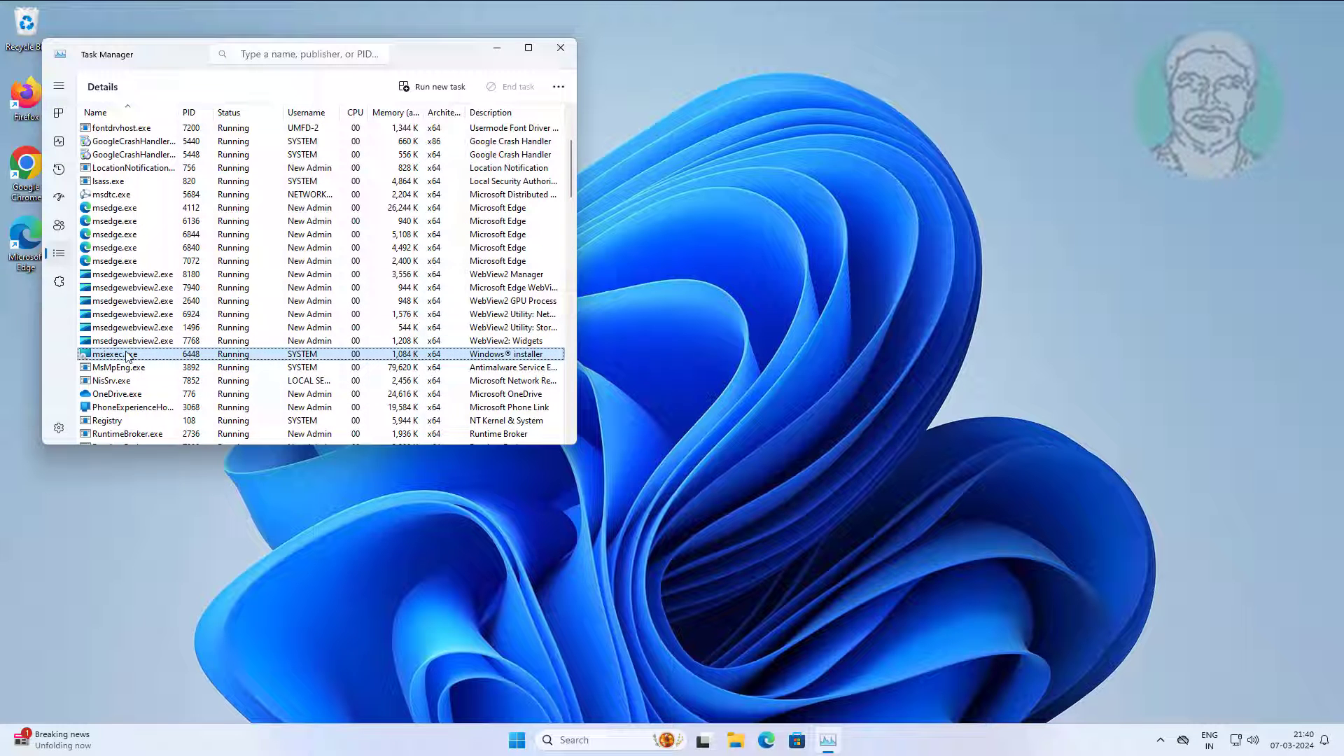
right_click(115, 353)
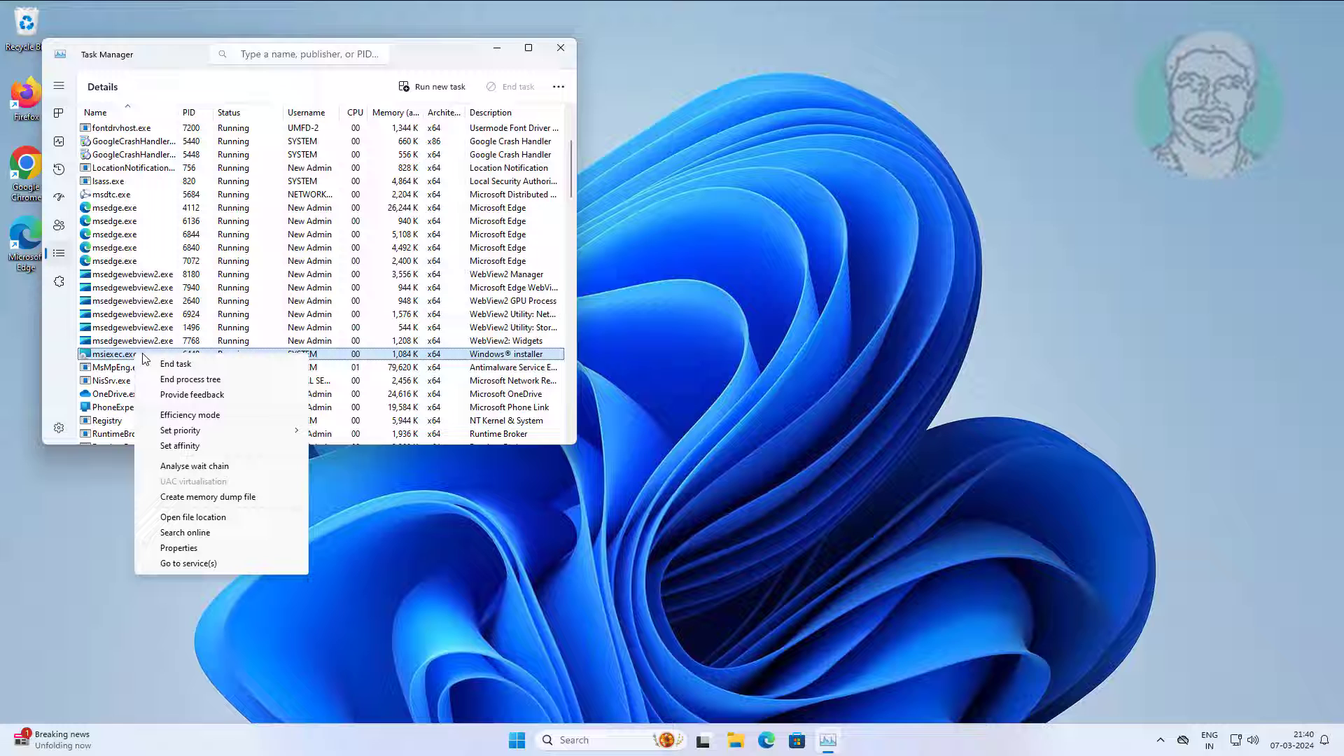
click(189, 378)
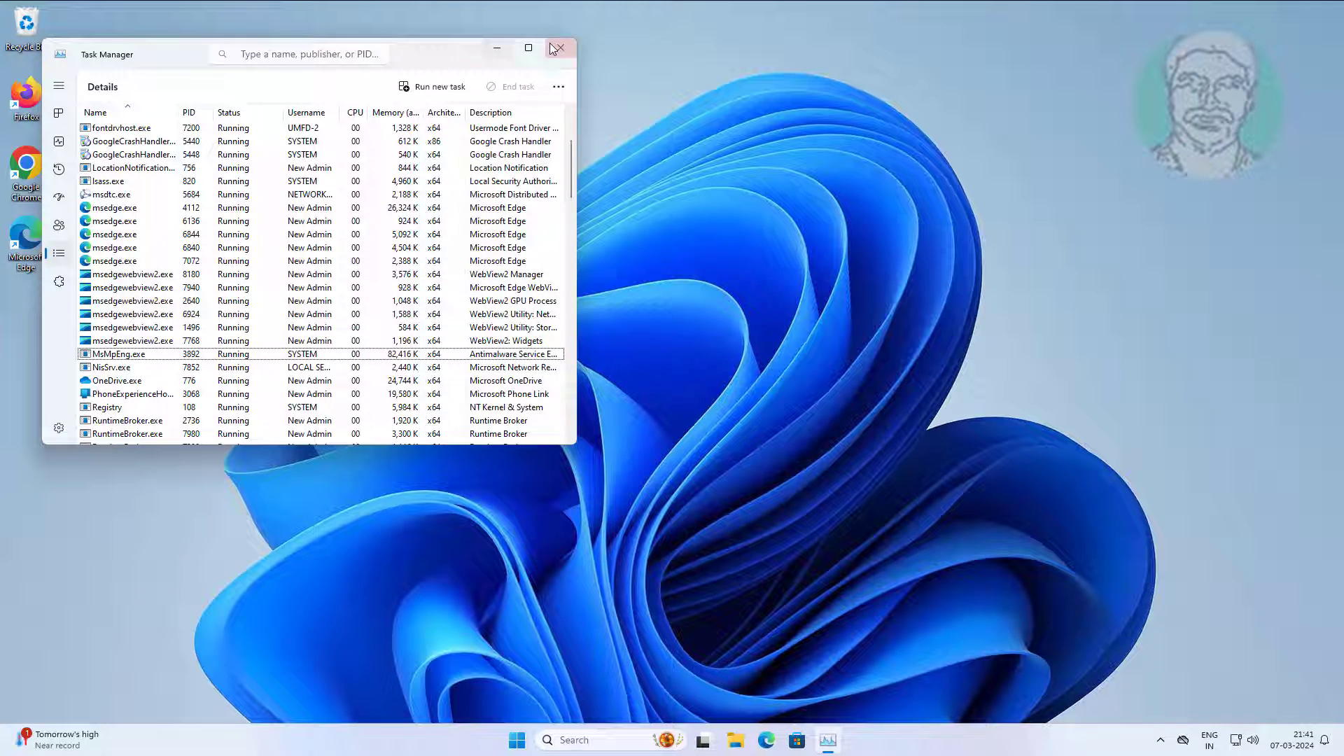
click(557, 48)
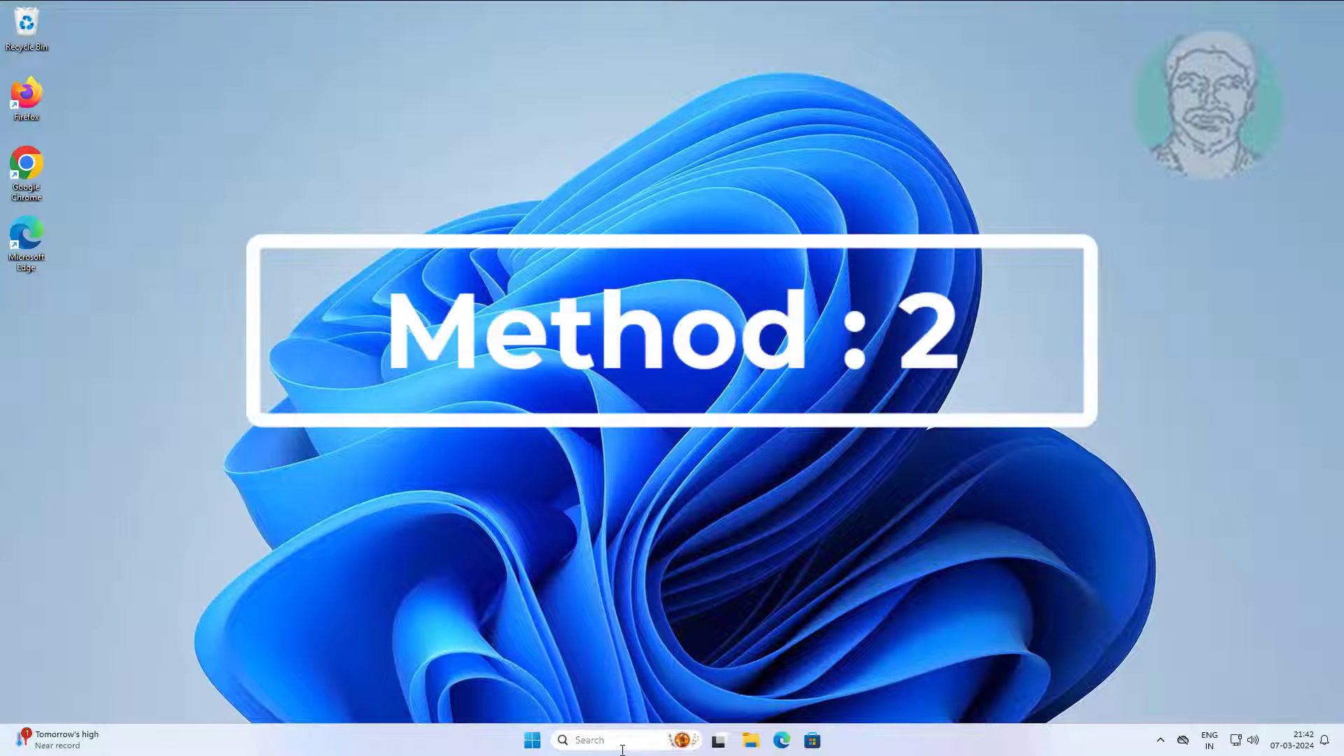
Step: Search Windows for 'services' to open the Services console
click(608, 739)
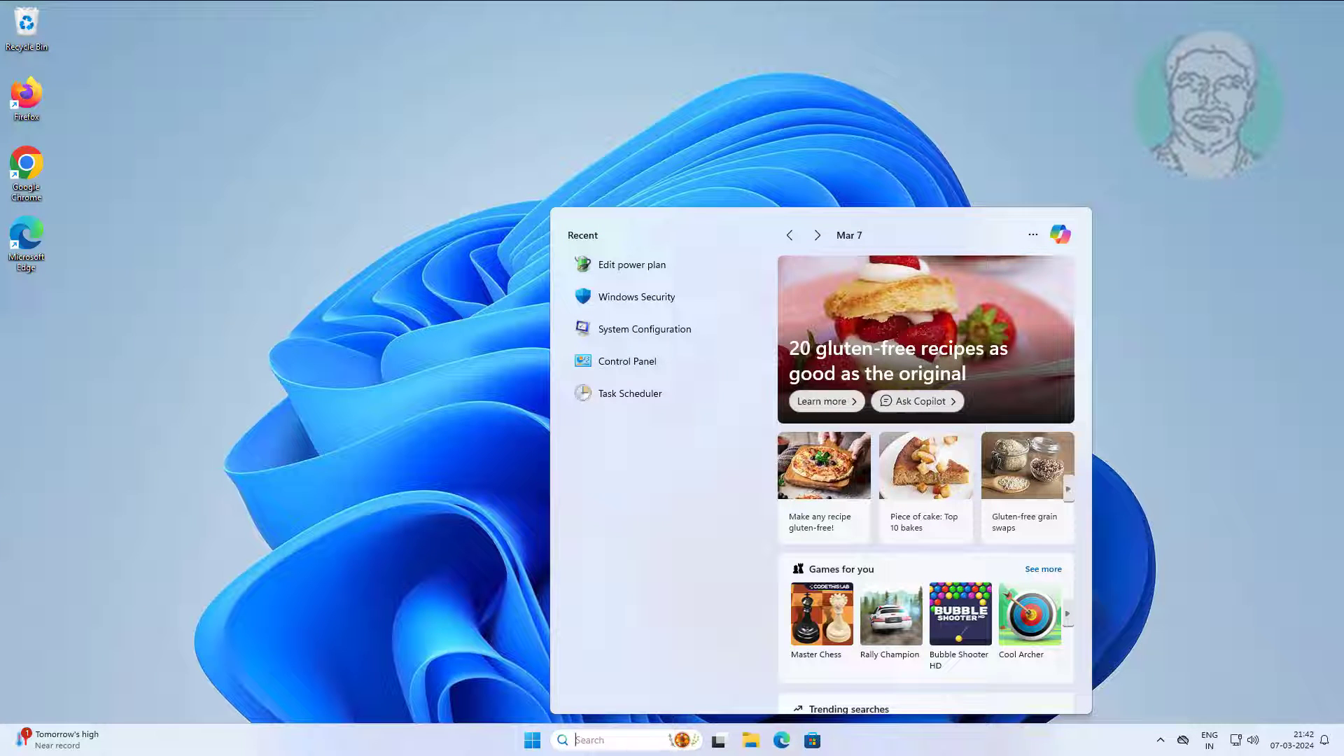
text(services)
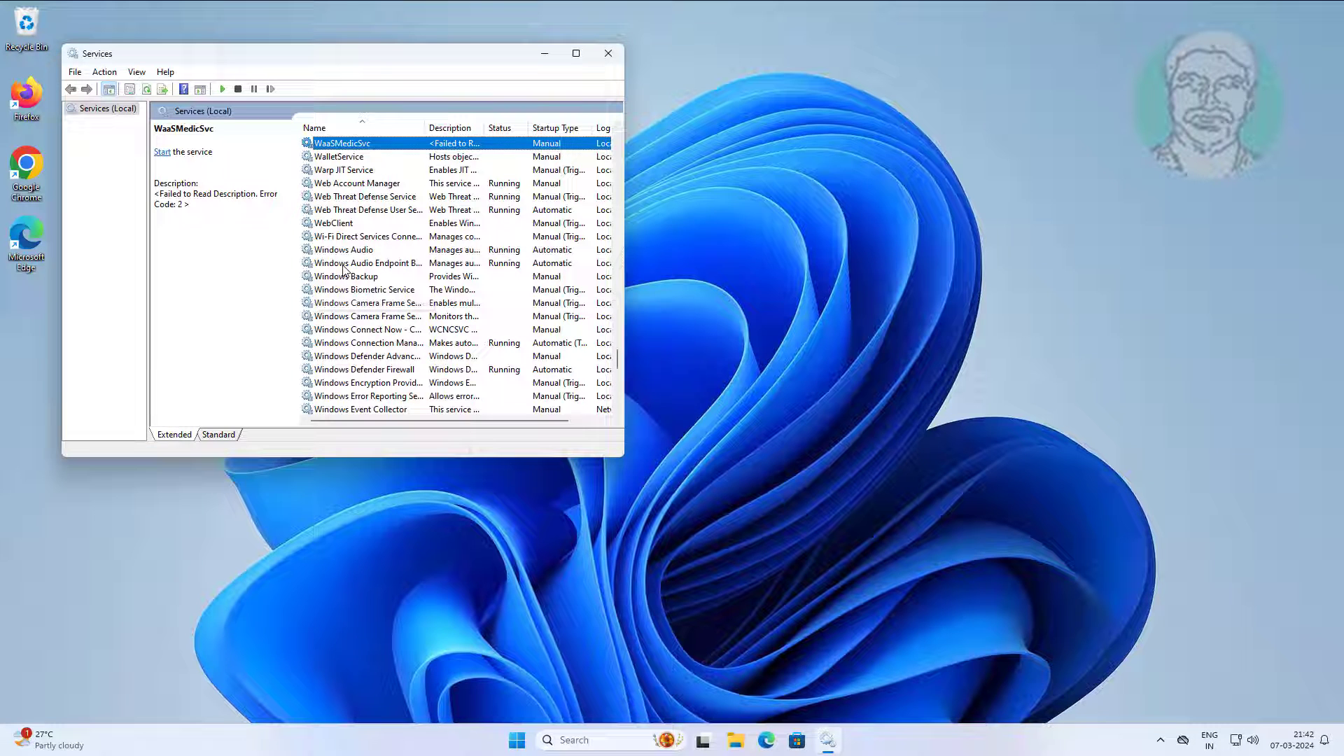
Step: Start the Windows Installer service from its Properties dialog and confirm with OK
scroll(down, 3)
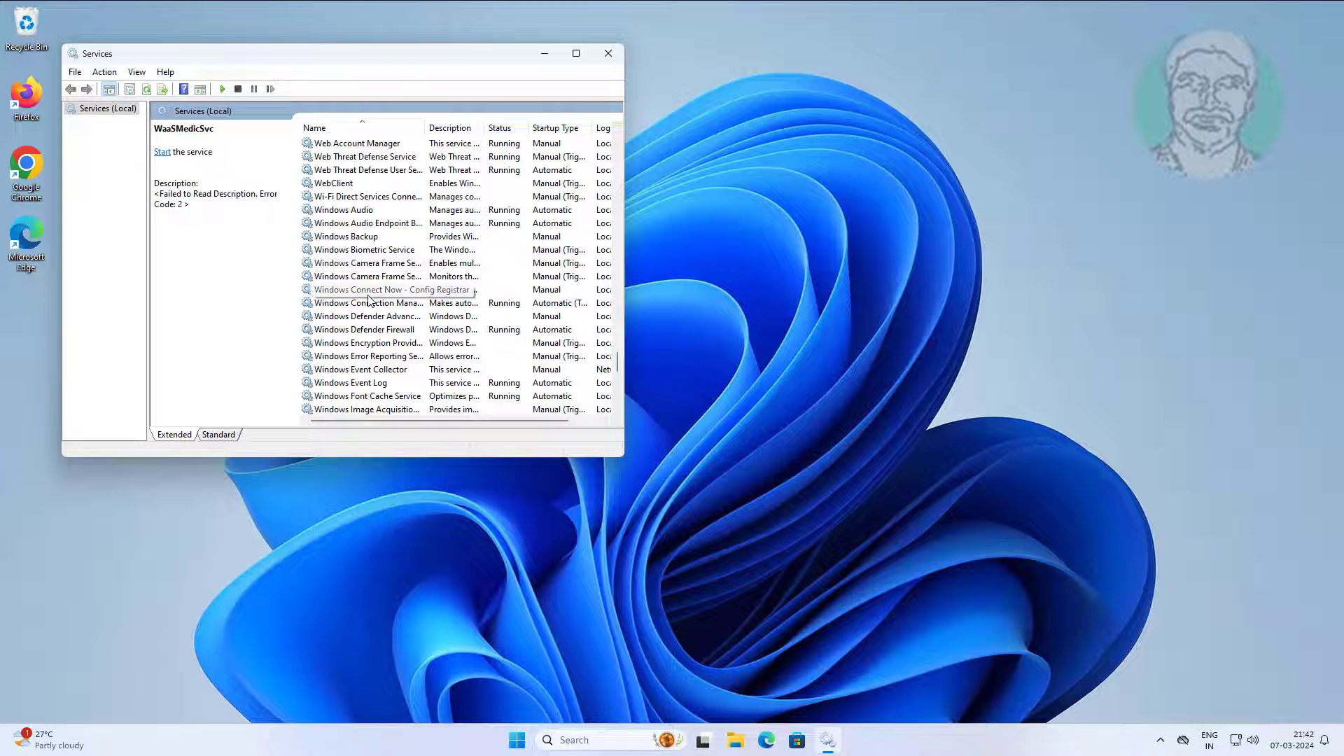
scroll(down, 3)
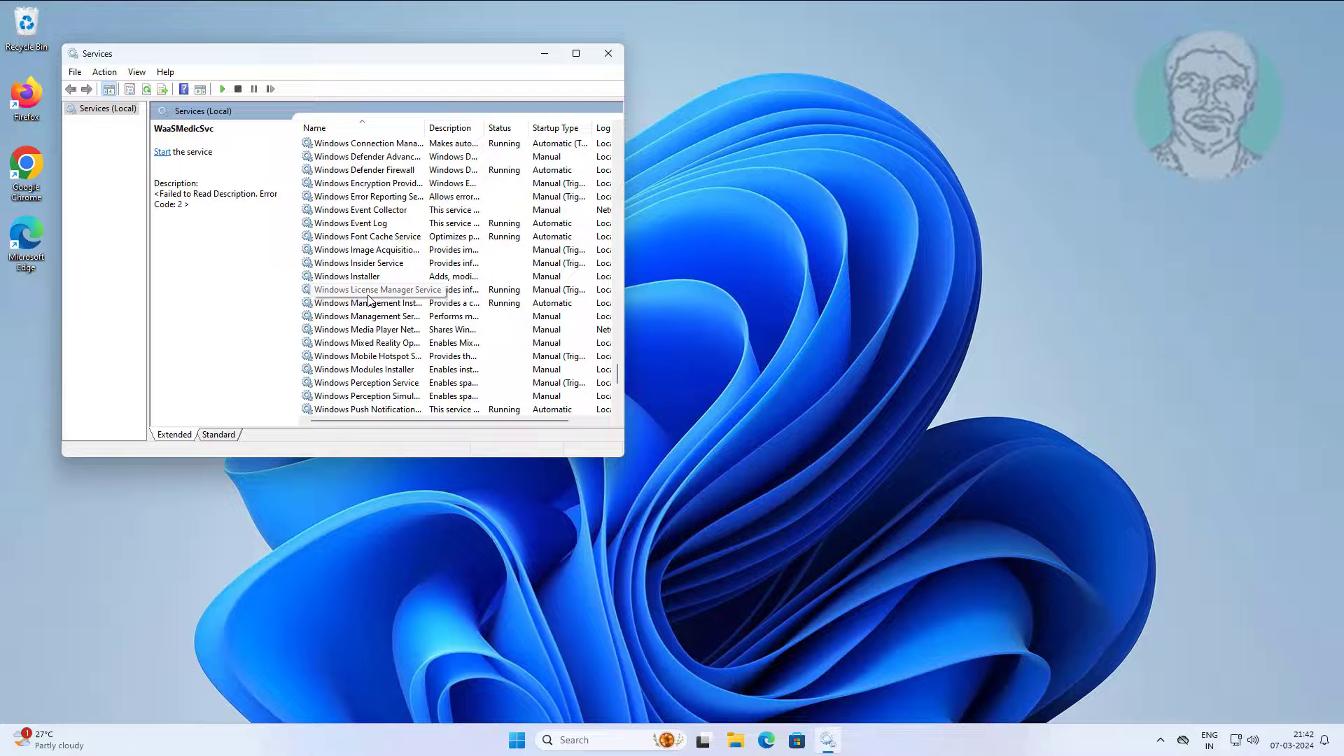
click(347, 276)
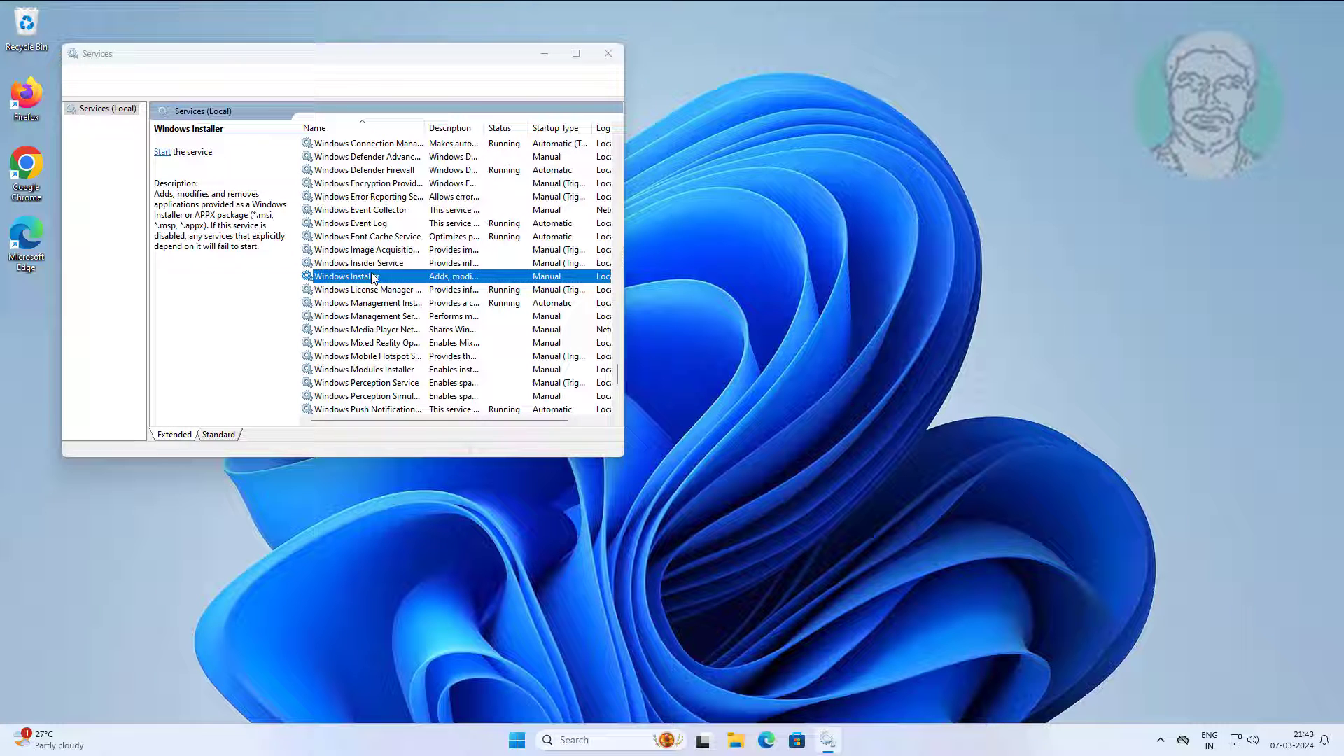
double_click(343, 275)
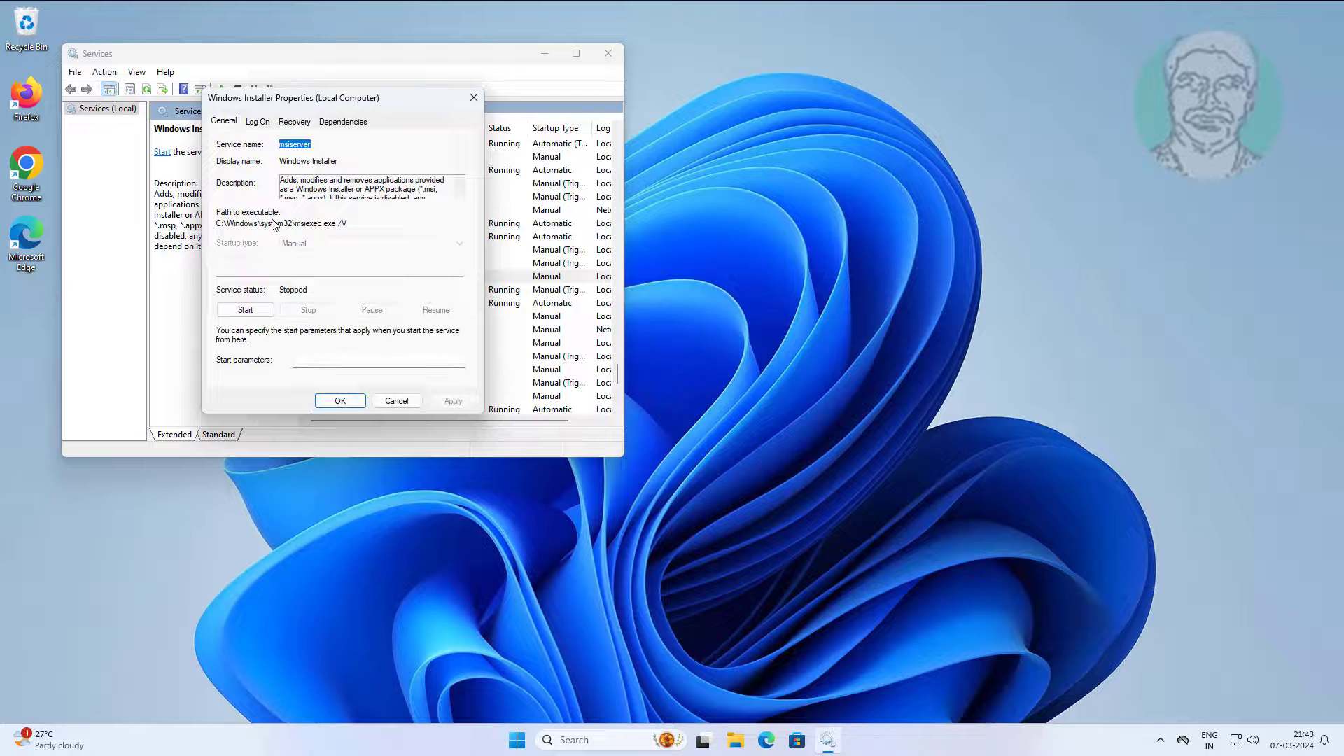
click(245, 309)
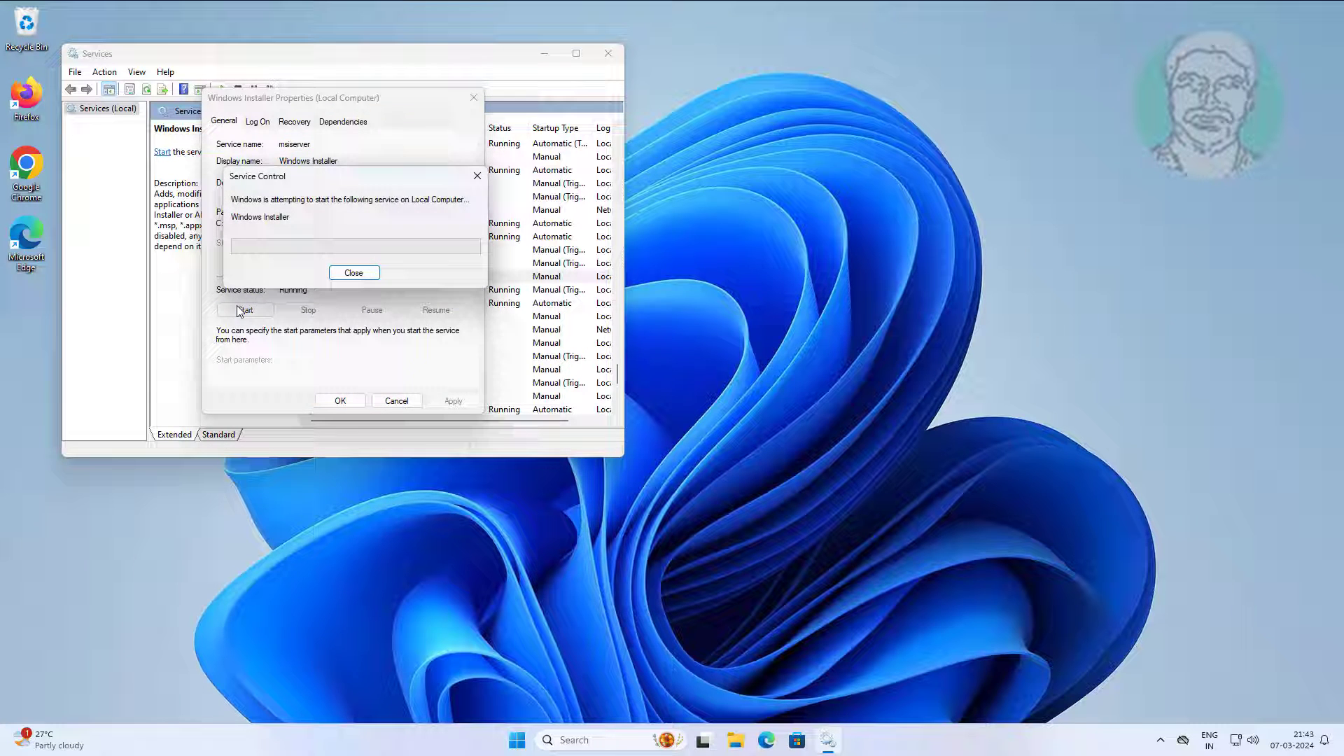
click(353, 273)
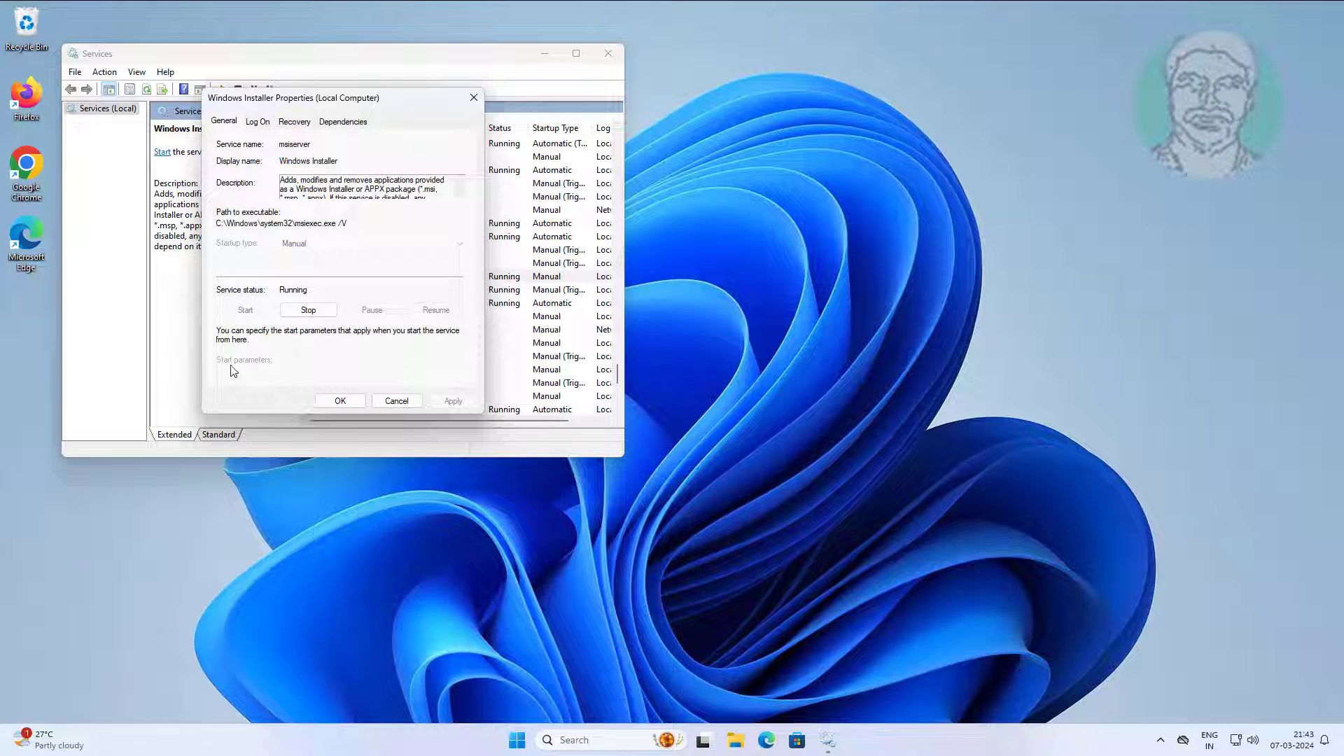
click(339, 400)
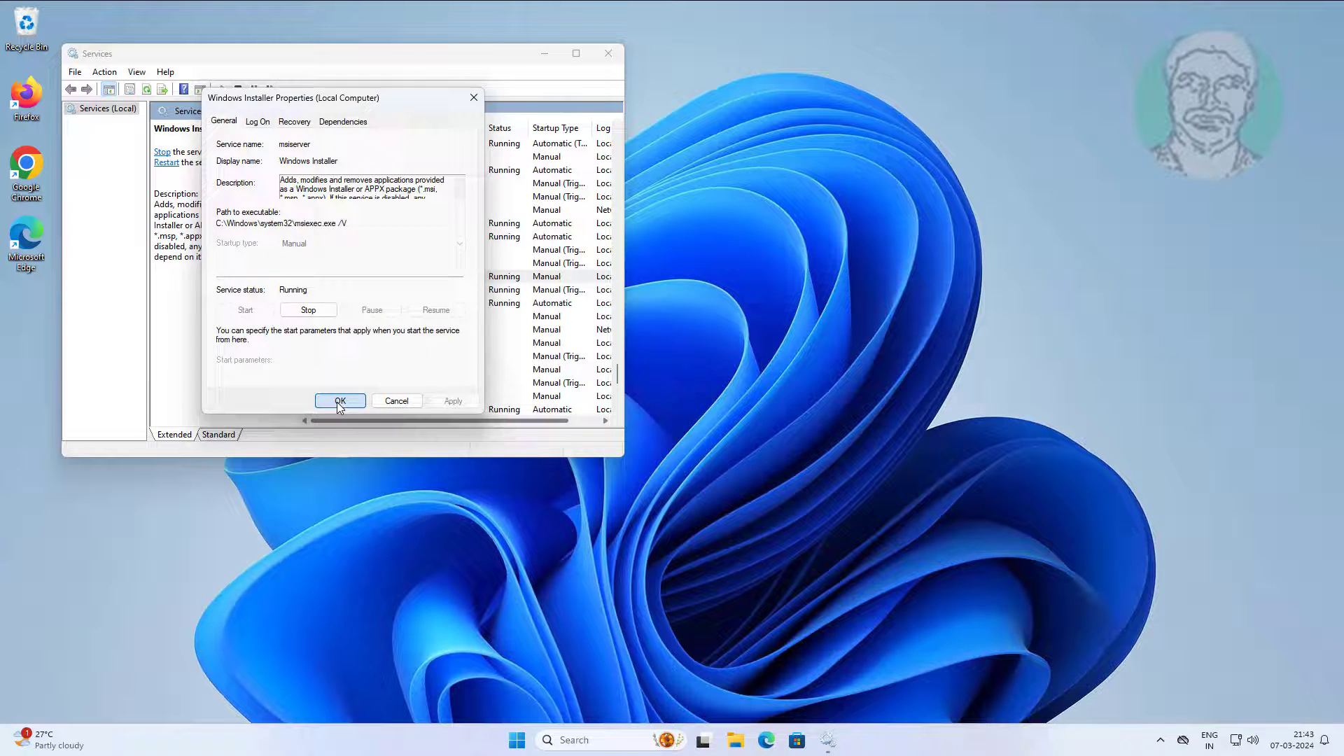
click(339, 401)
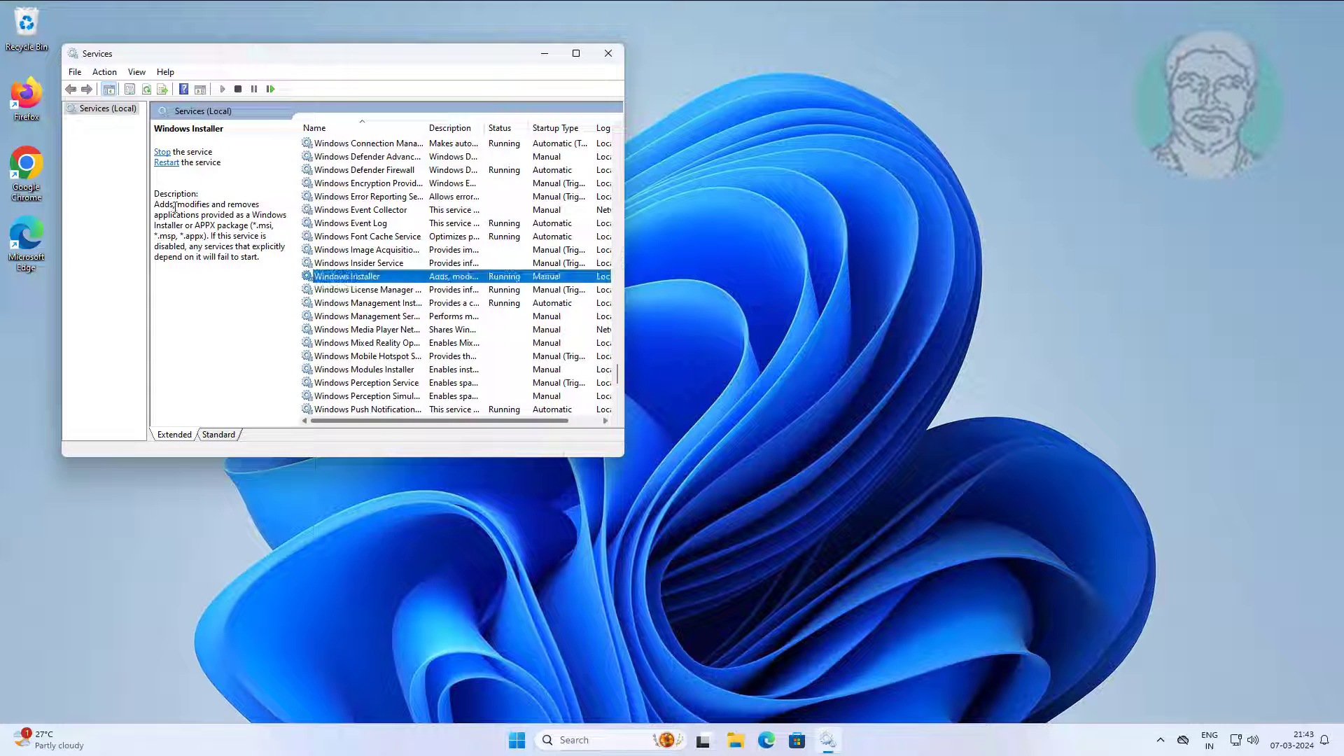
Step: Restart the Windows Installer service from the Services console
click(168, 152)
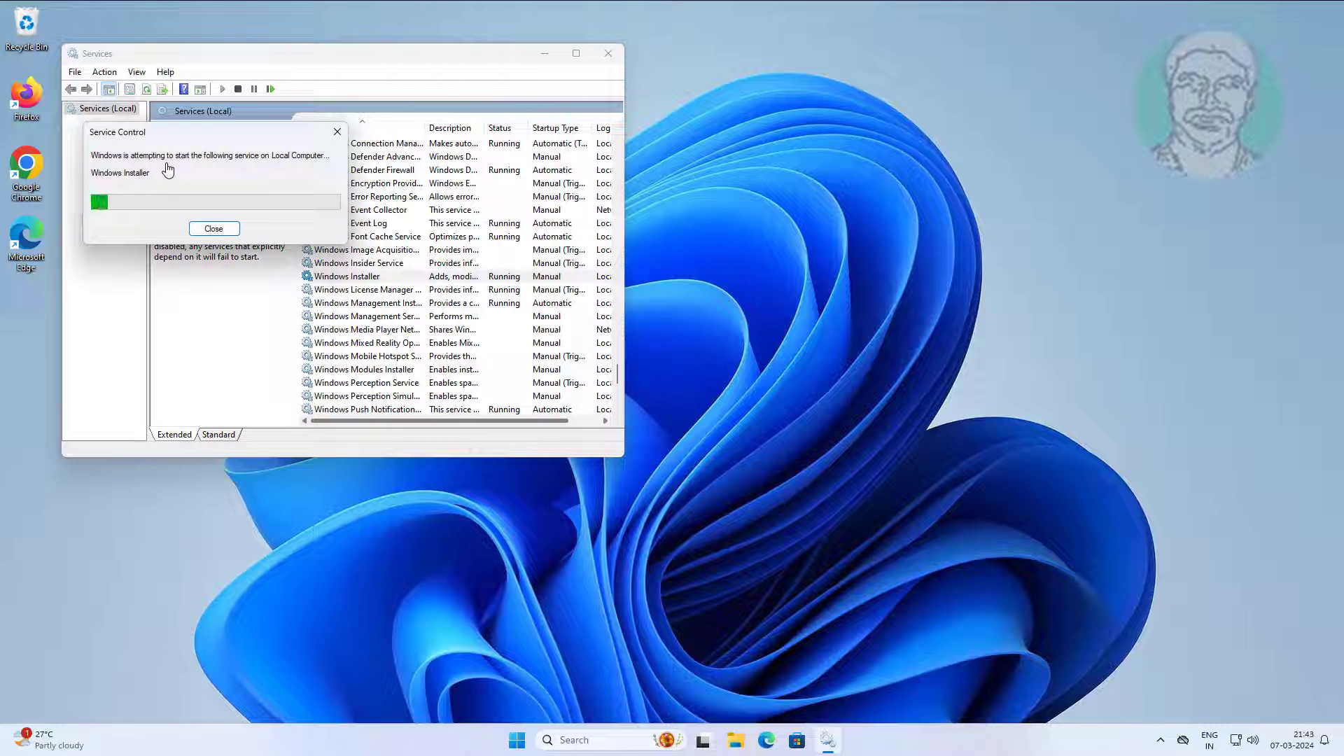
click(214, 228)
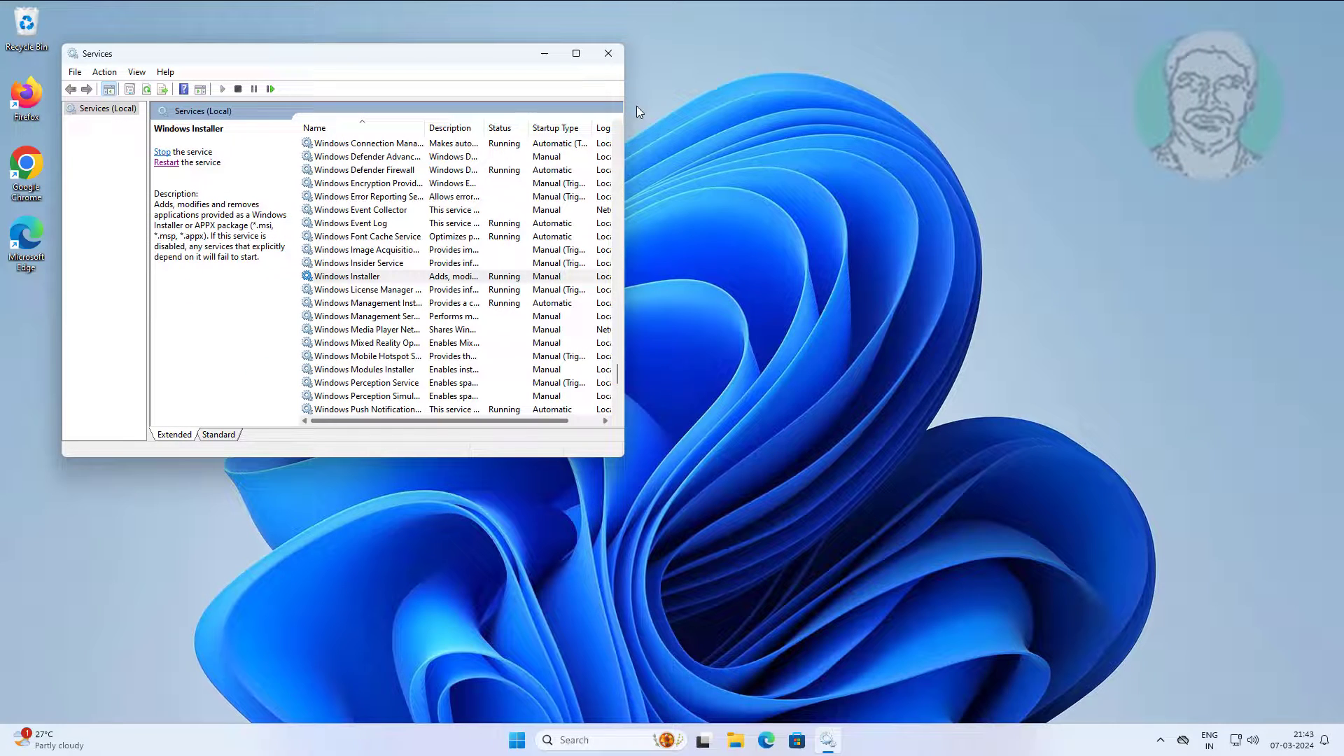
click(608, 53)
text(m)
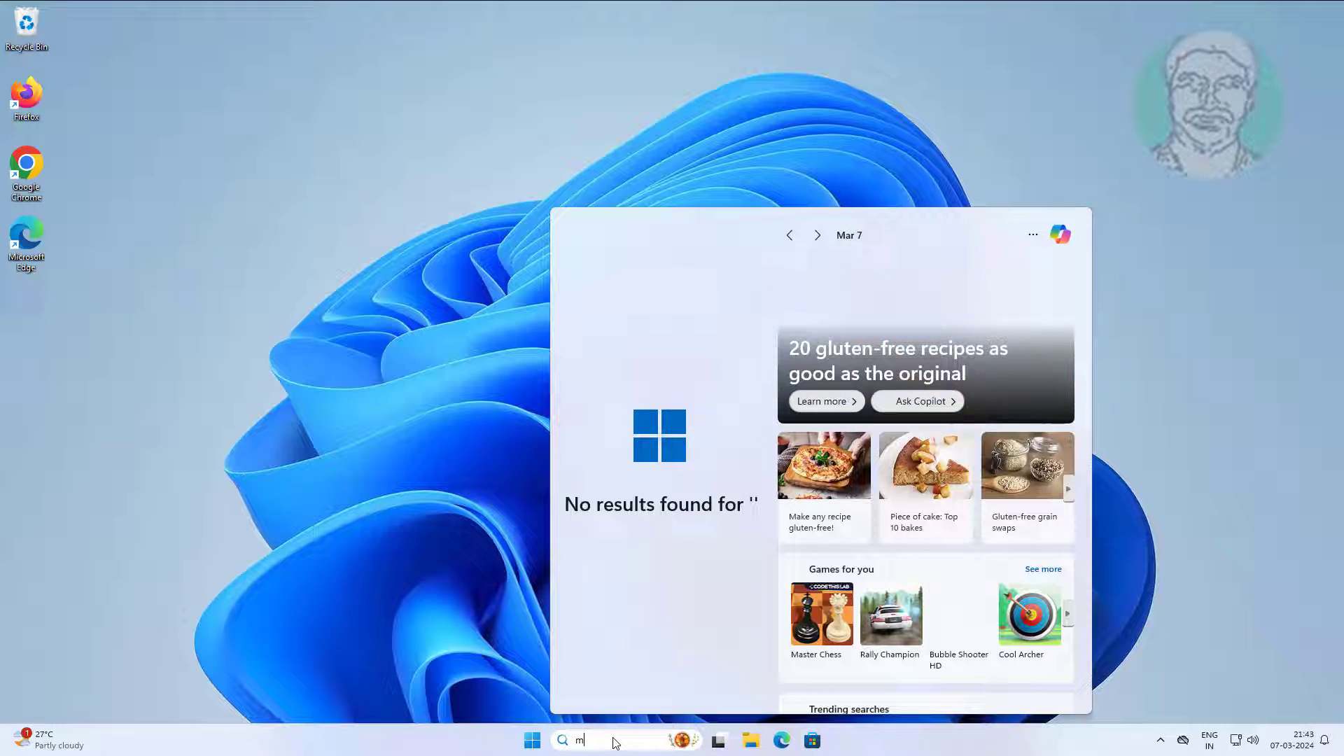
Step: Search for 'msconfig' to open System Configuration
text(sconfig)
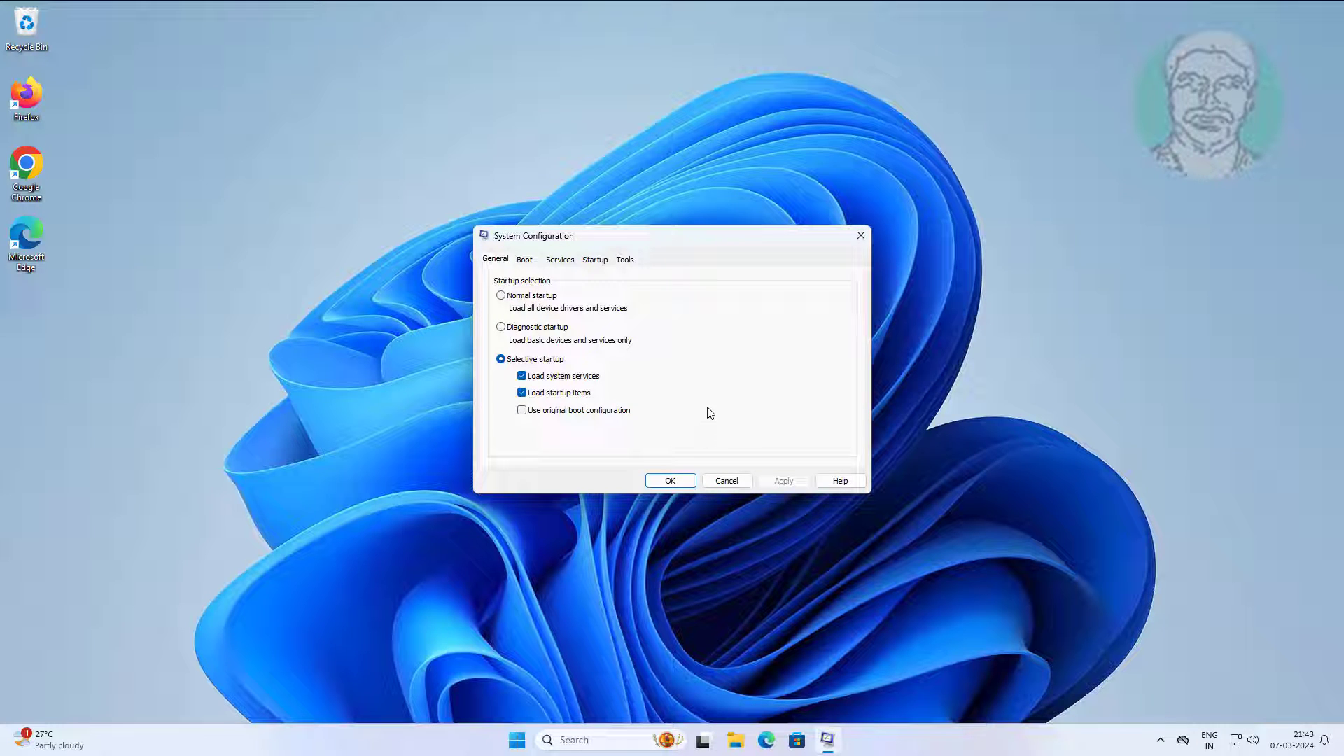
mouse_move(553, 291)
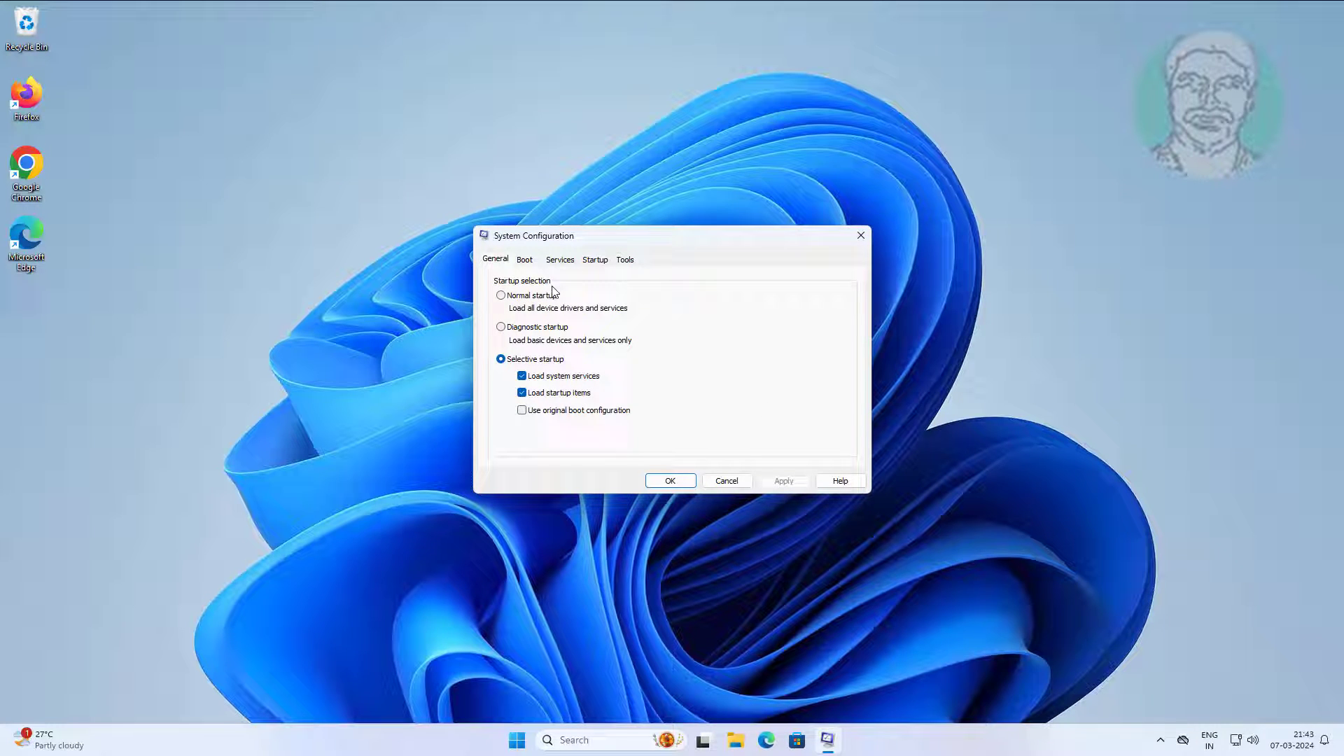
mouse_move(531, 257)
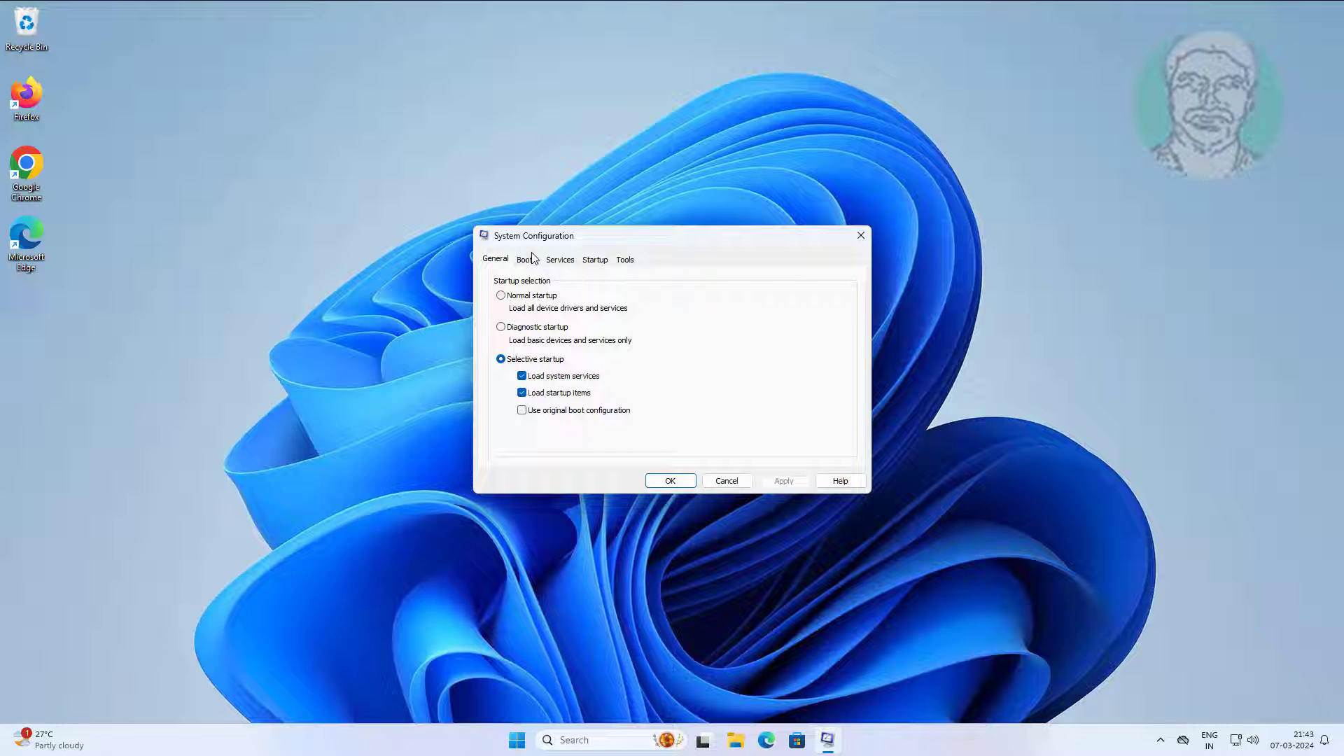
Step: Hide Microsoft services, disable all remaining services, apply with OK, and exit without restart
click(559, 259)
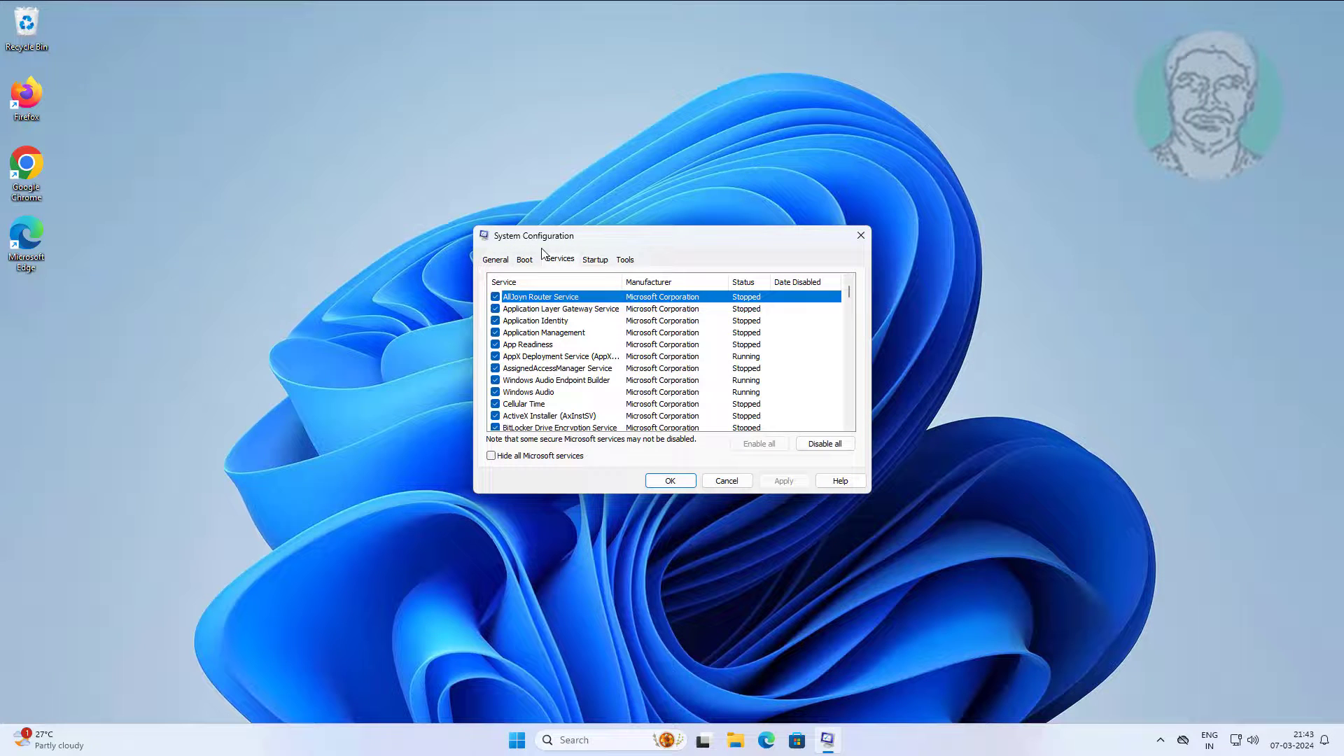
click(491, 455)
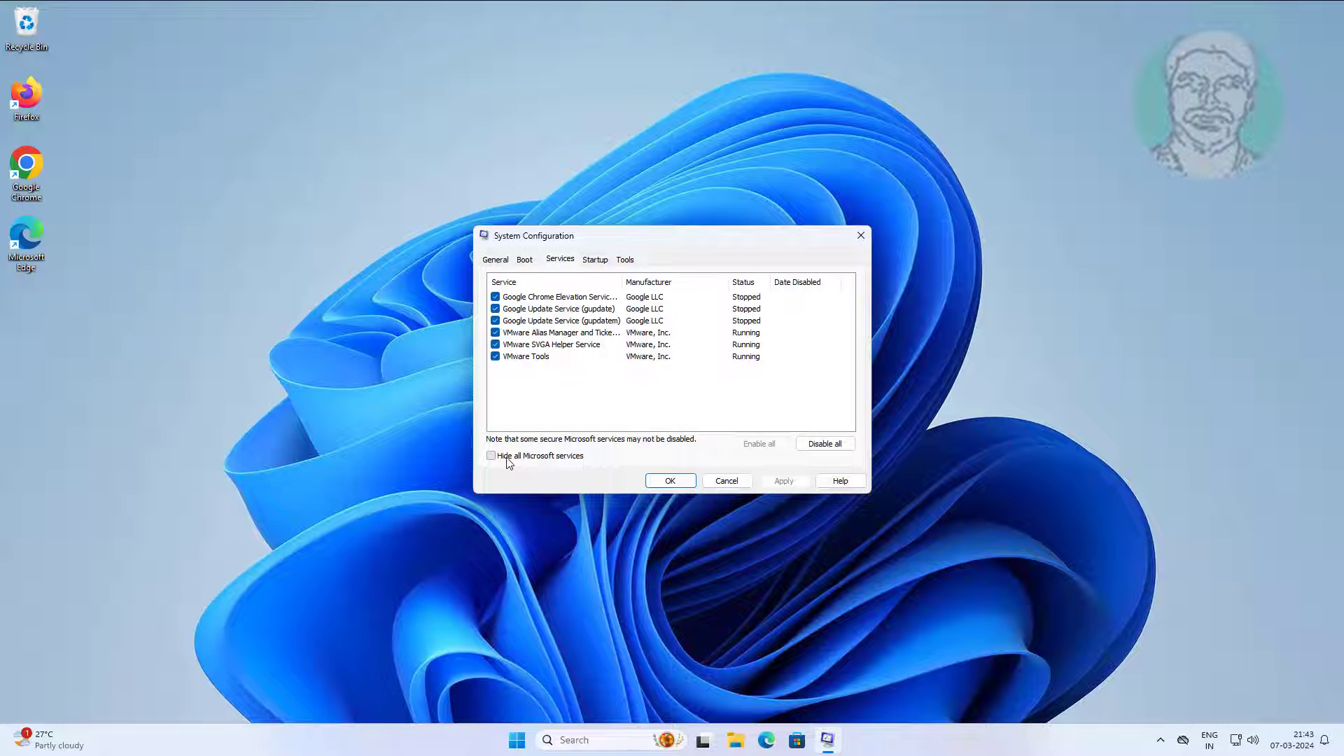
click(491, 455)
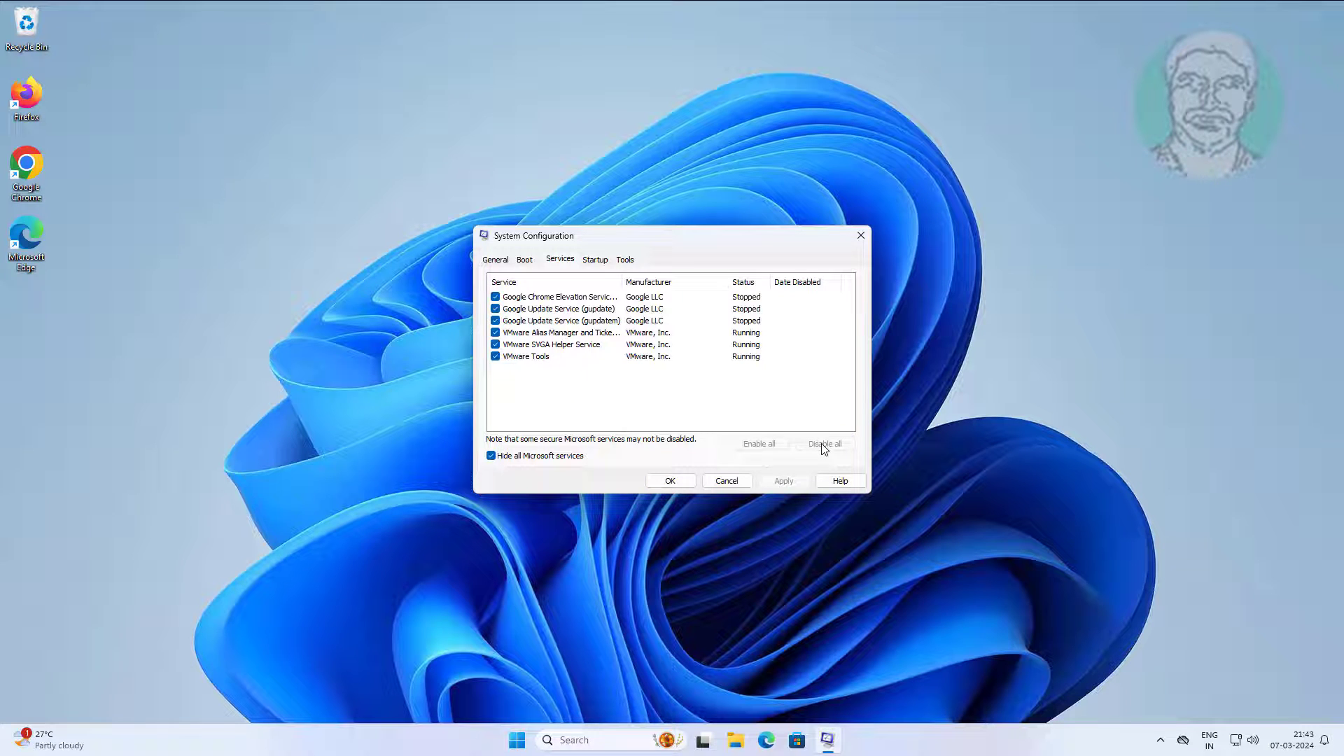
click(824, 444)
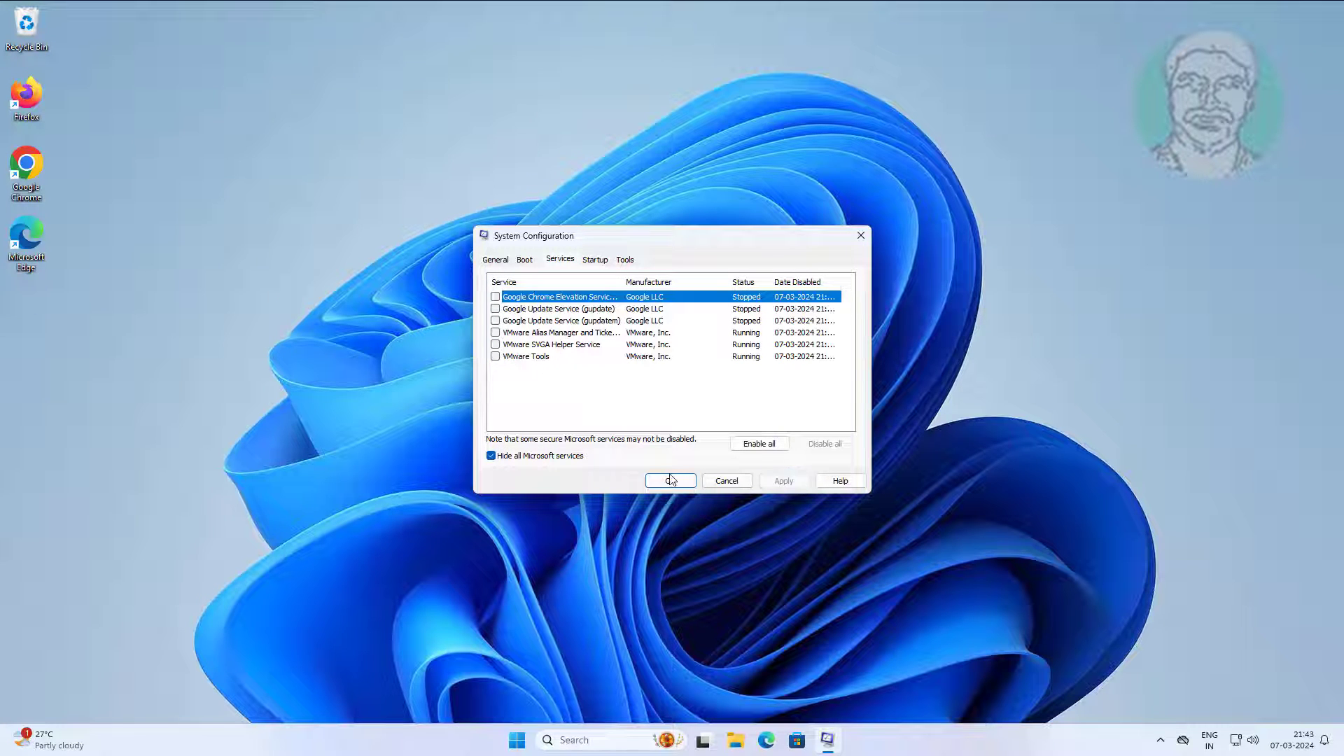
click(671, 480)
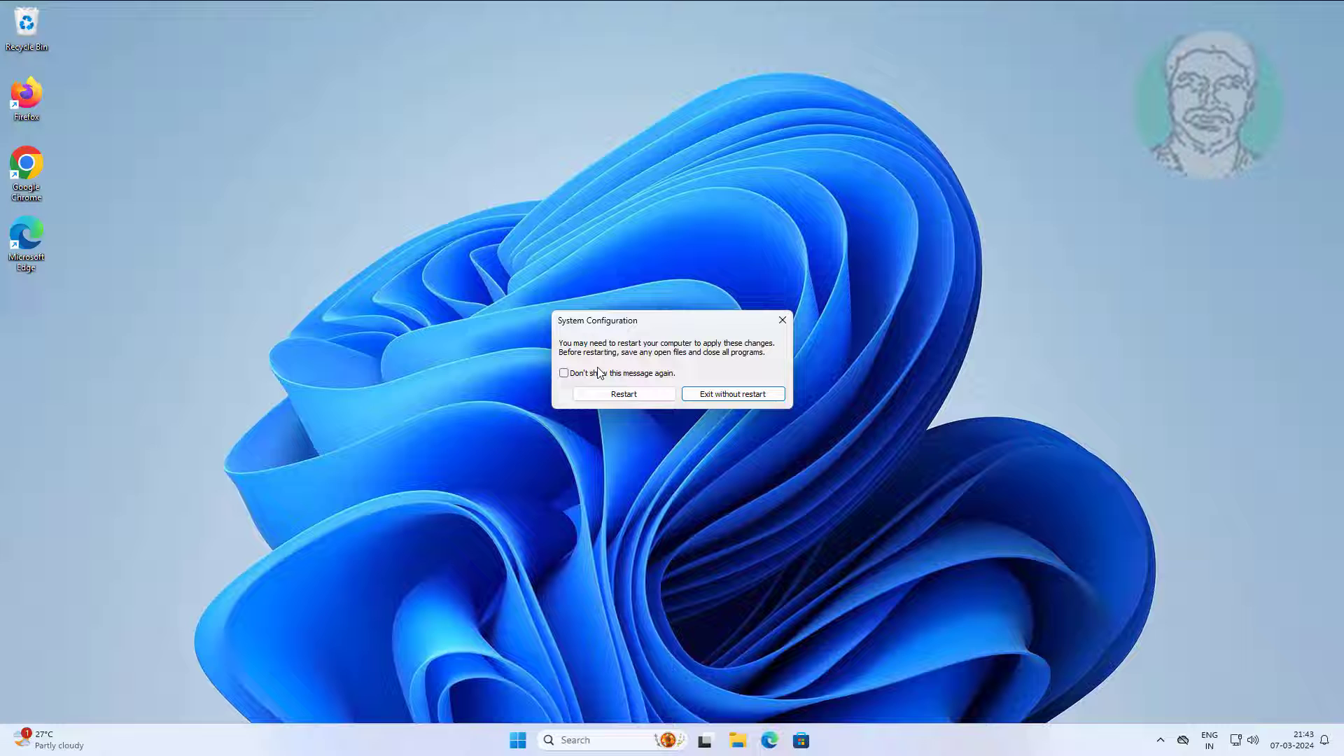
click(733, 394)
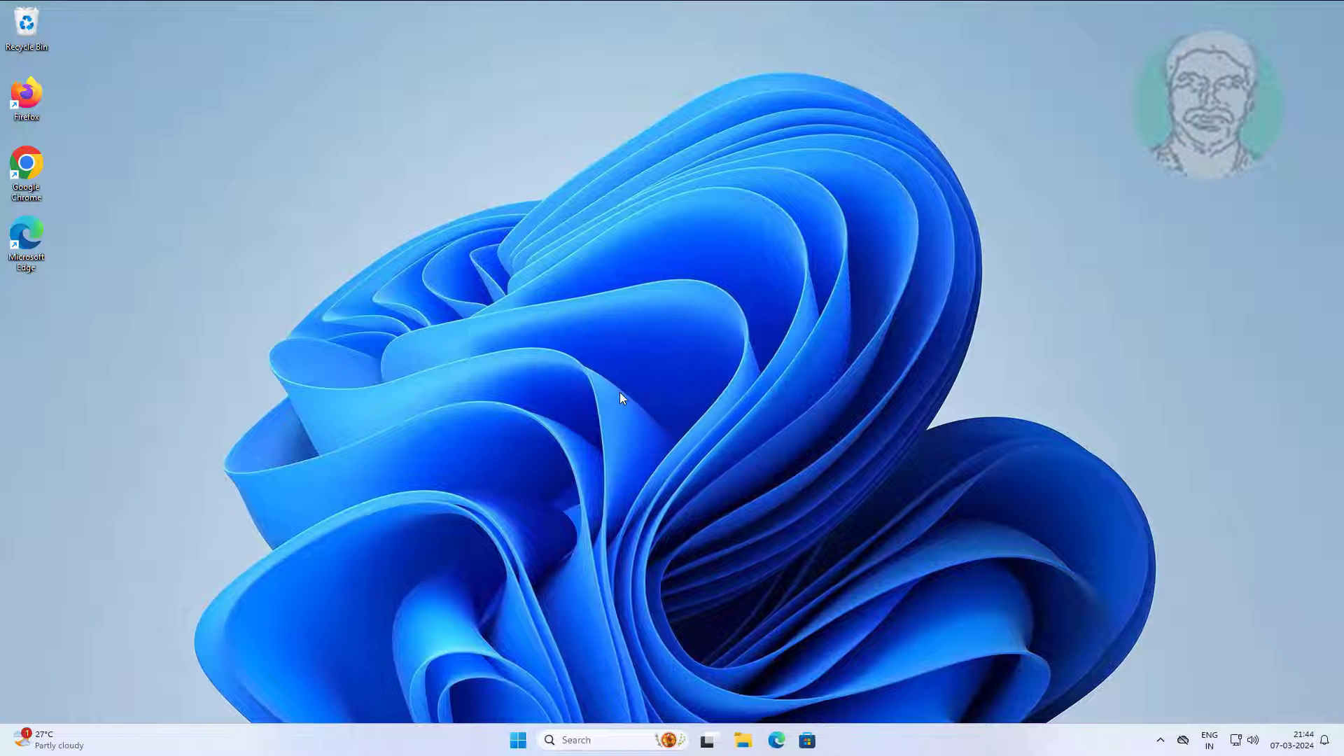